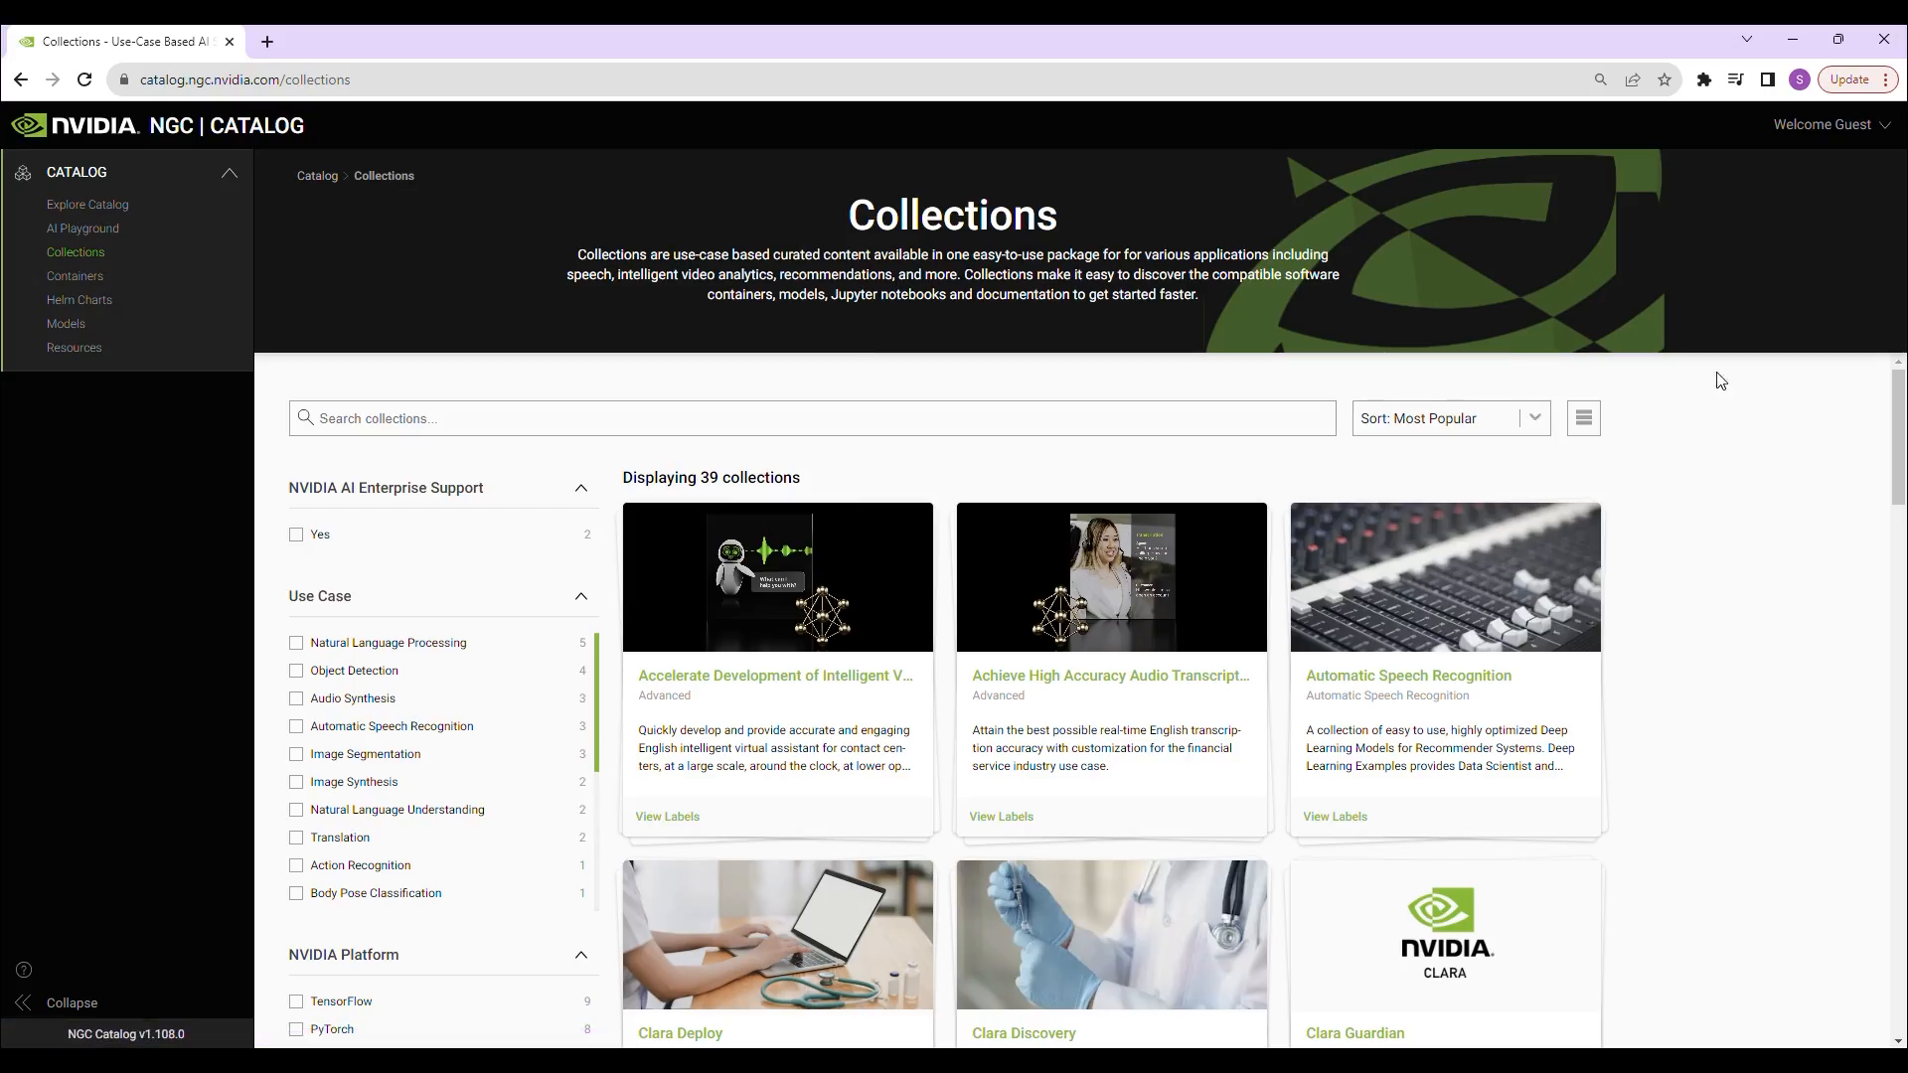
scroll(down, 3)
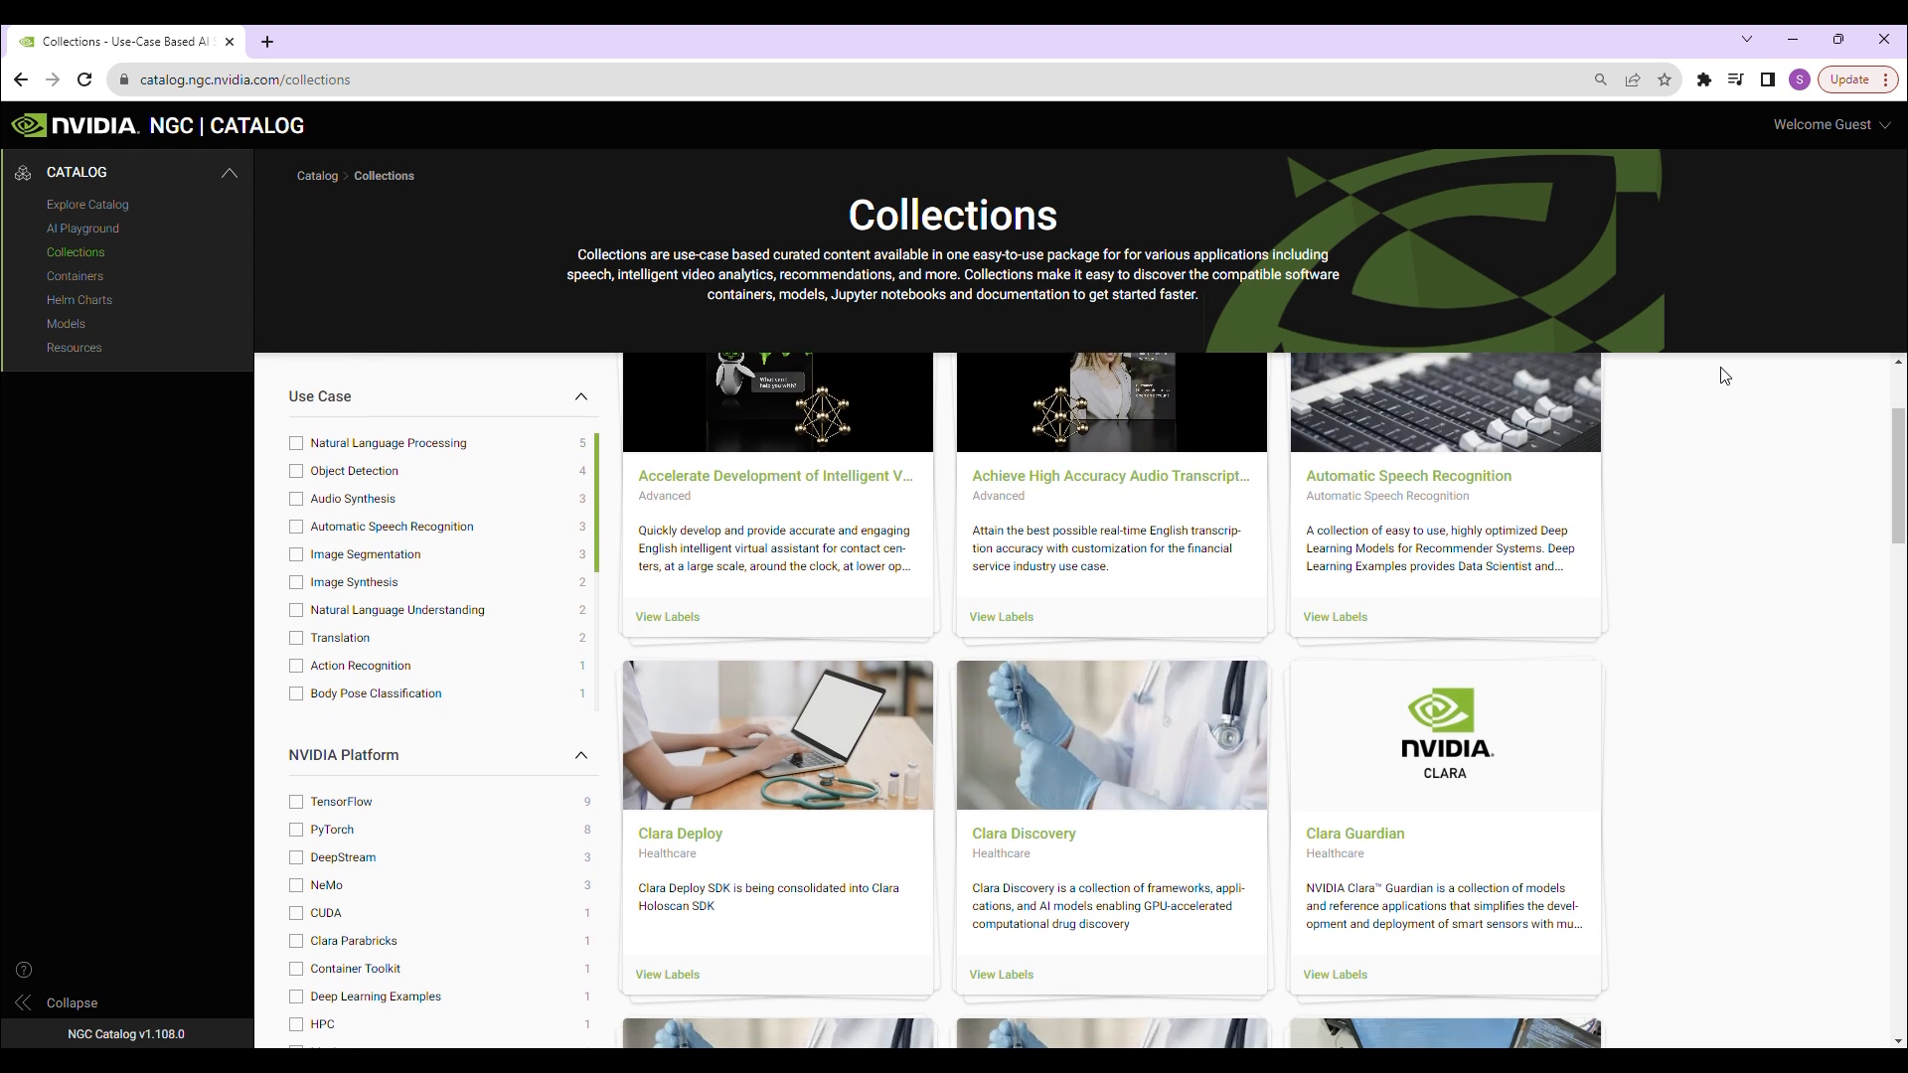
scroll(down, 3)
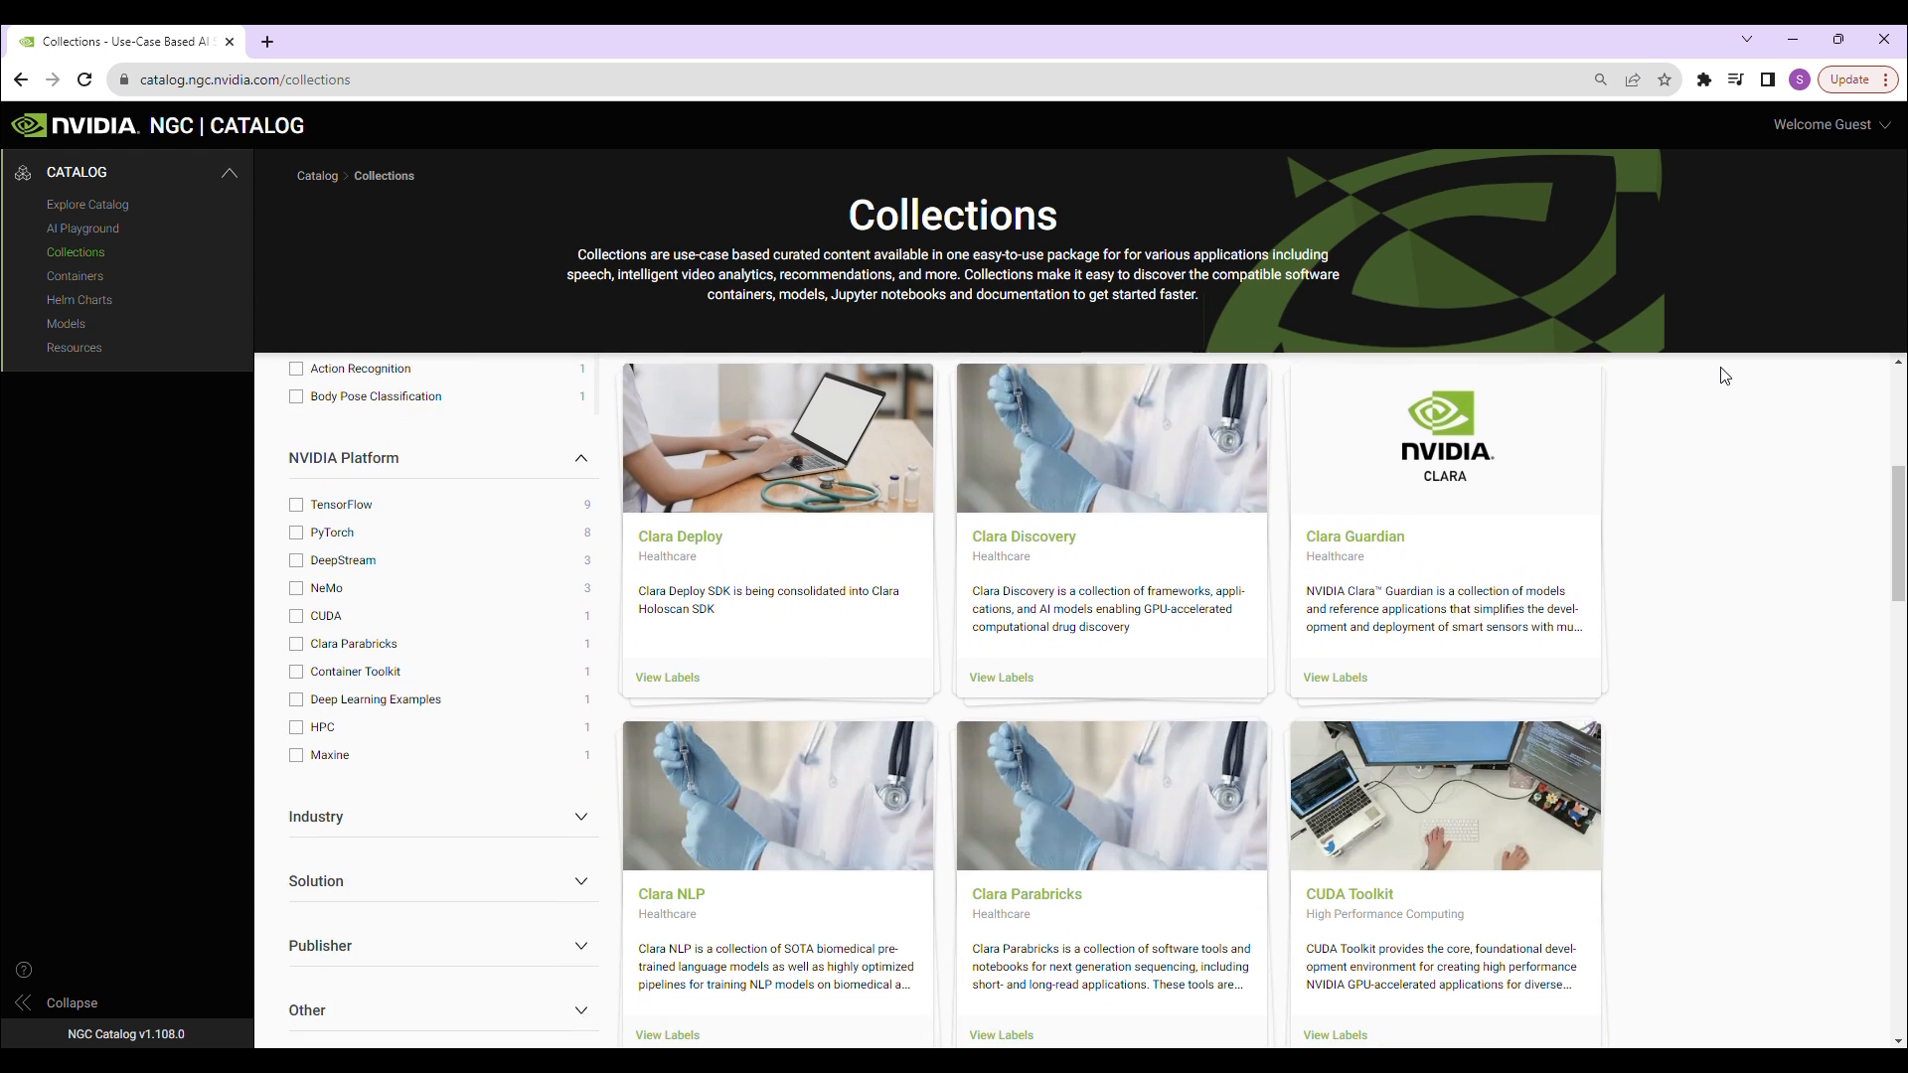
scroll(down, 3)
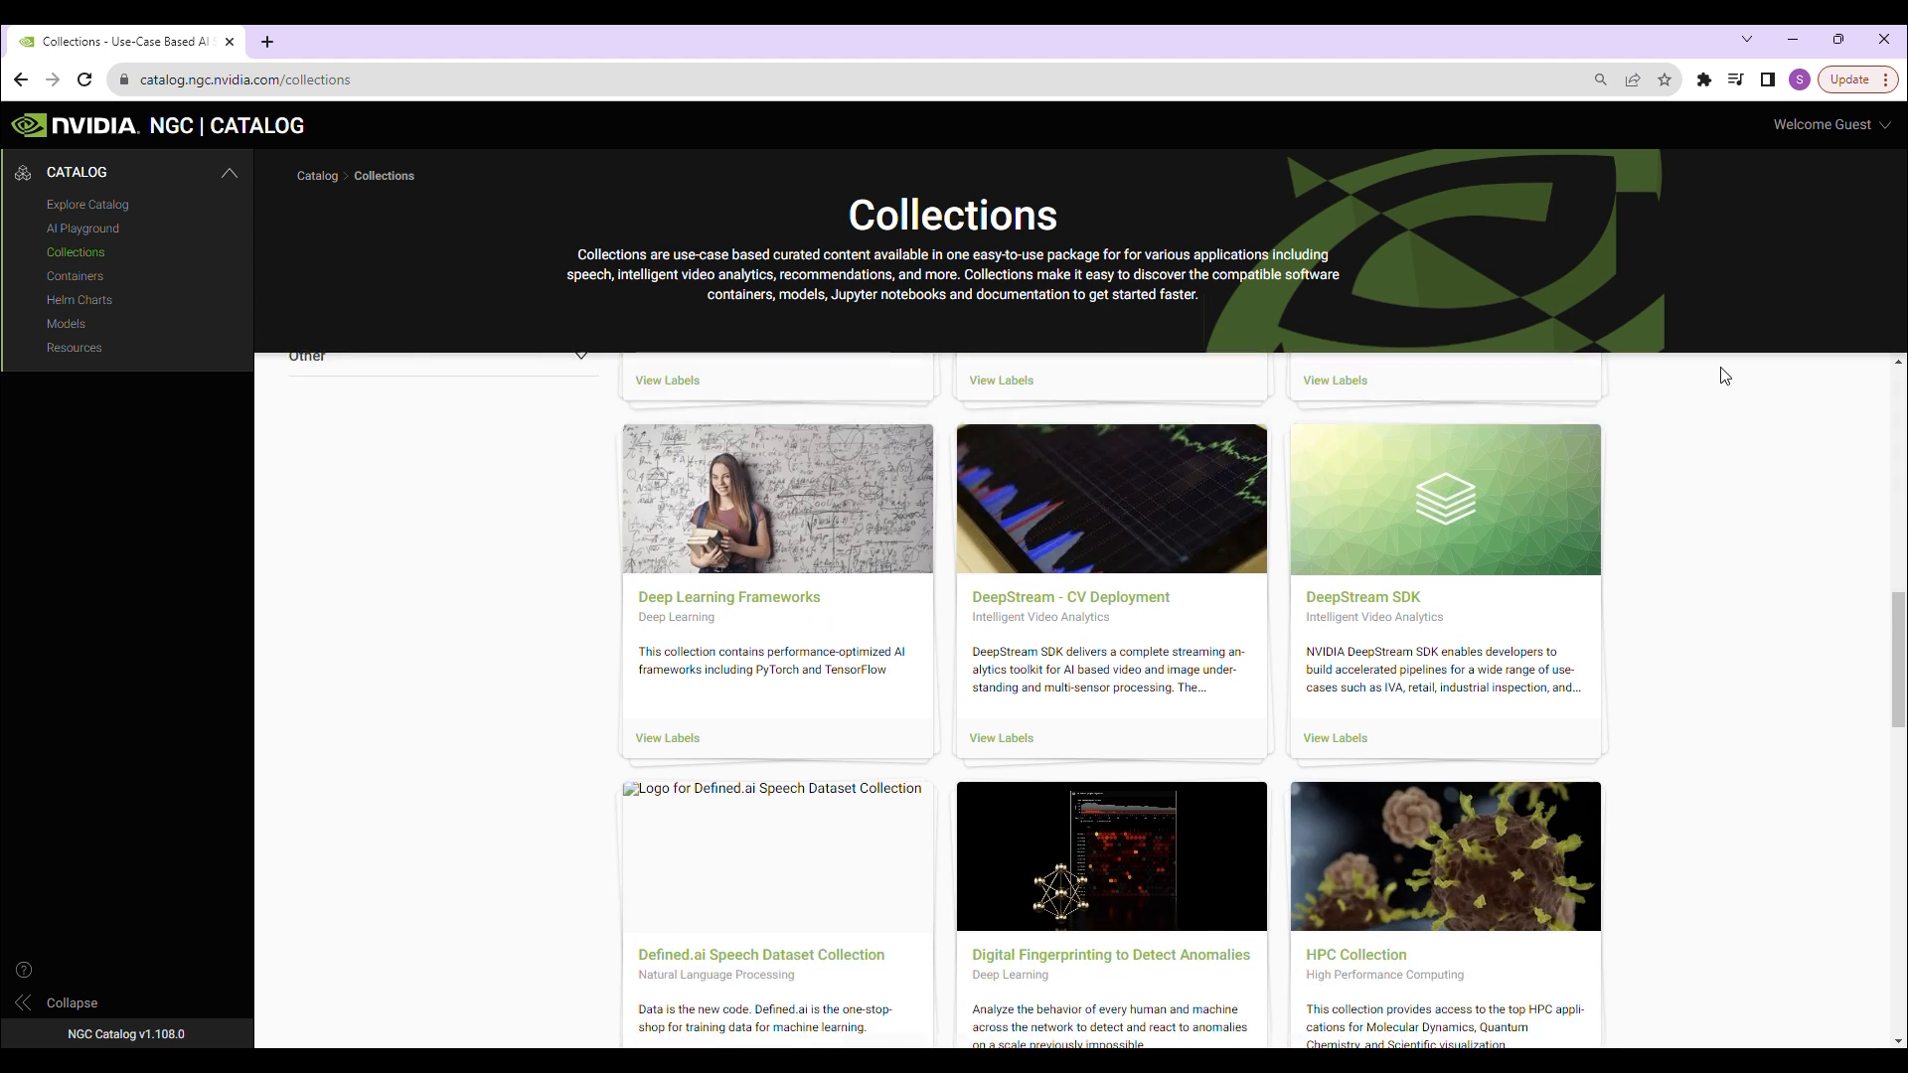
scroll(down, 3)
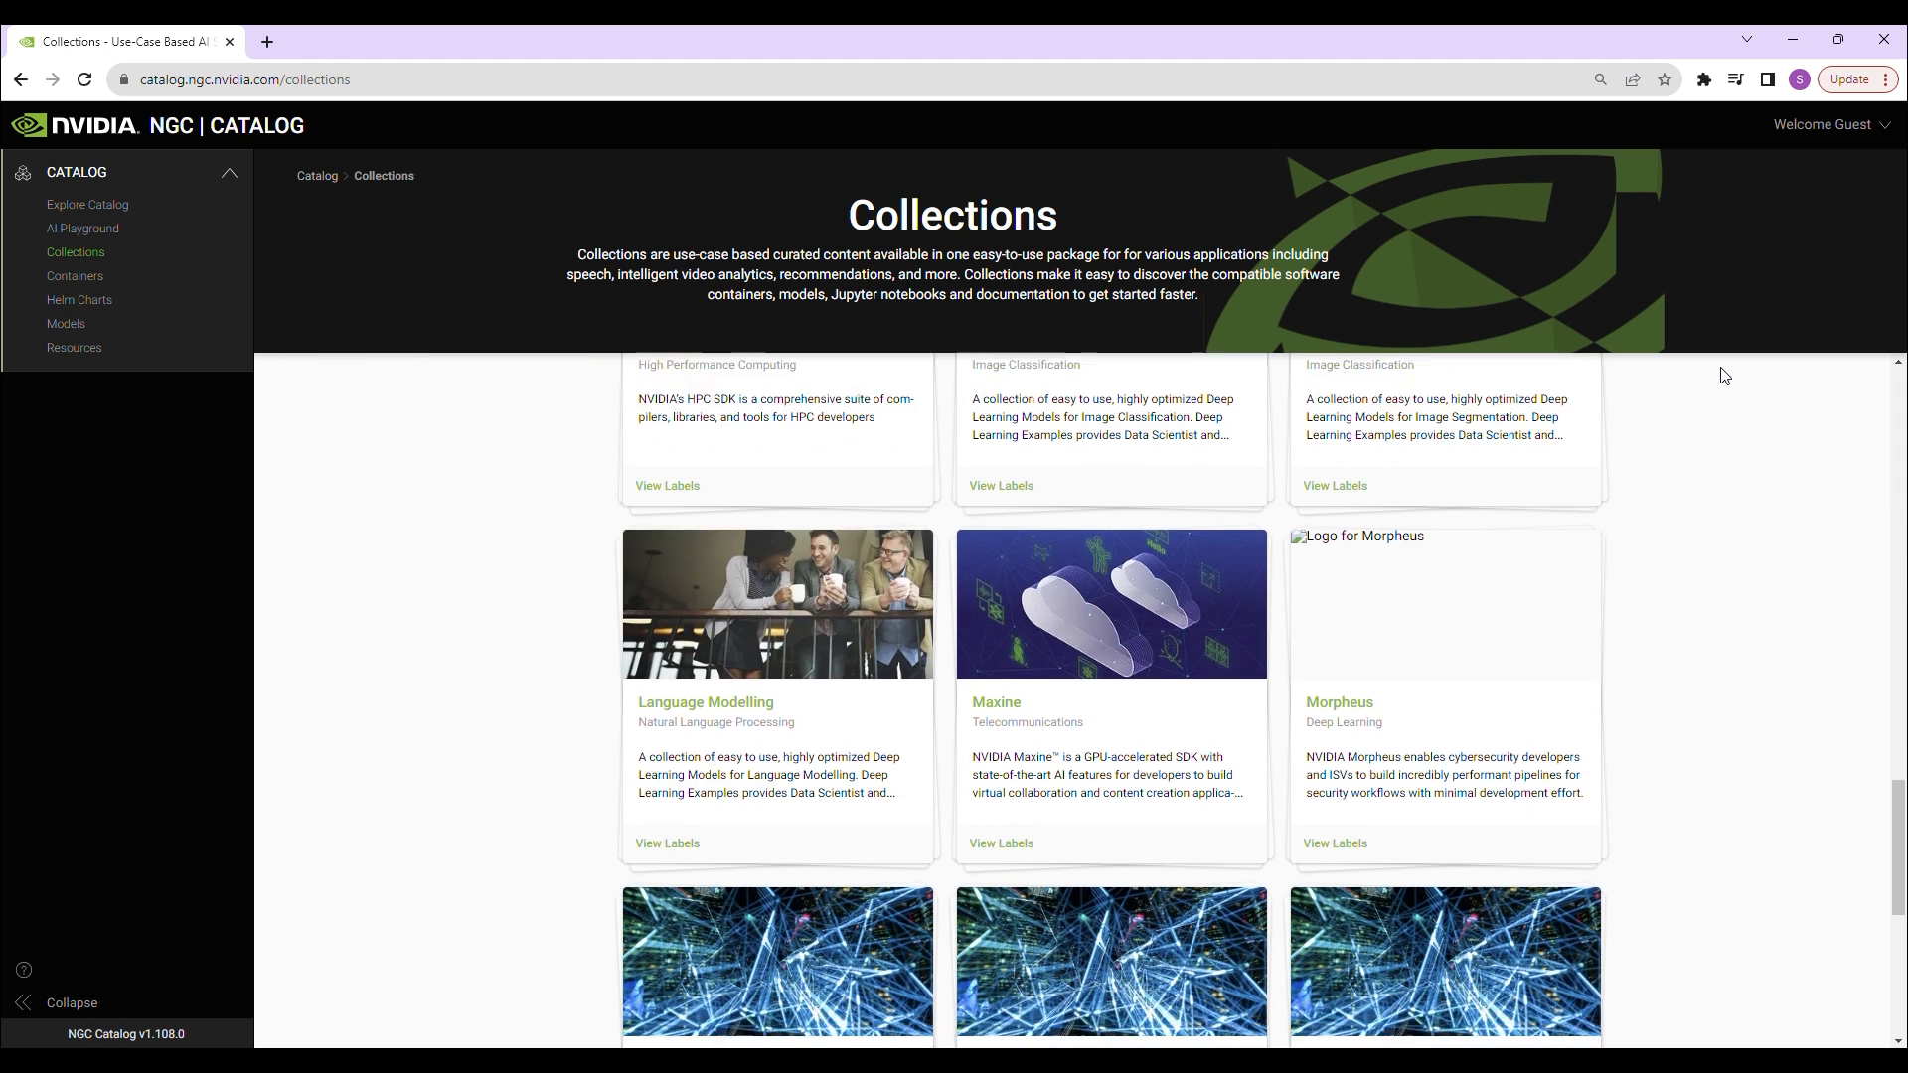
scroll(down, 3)
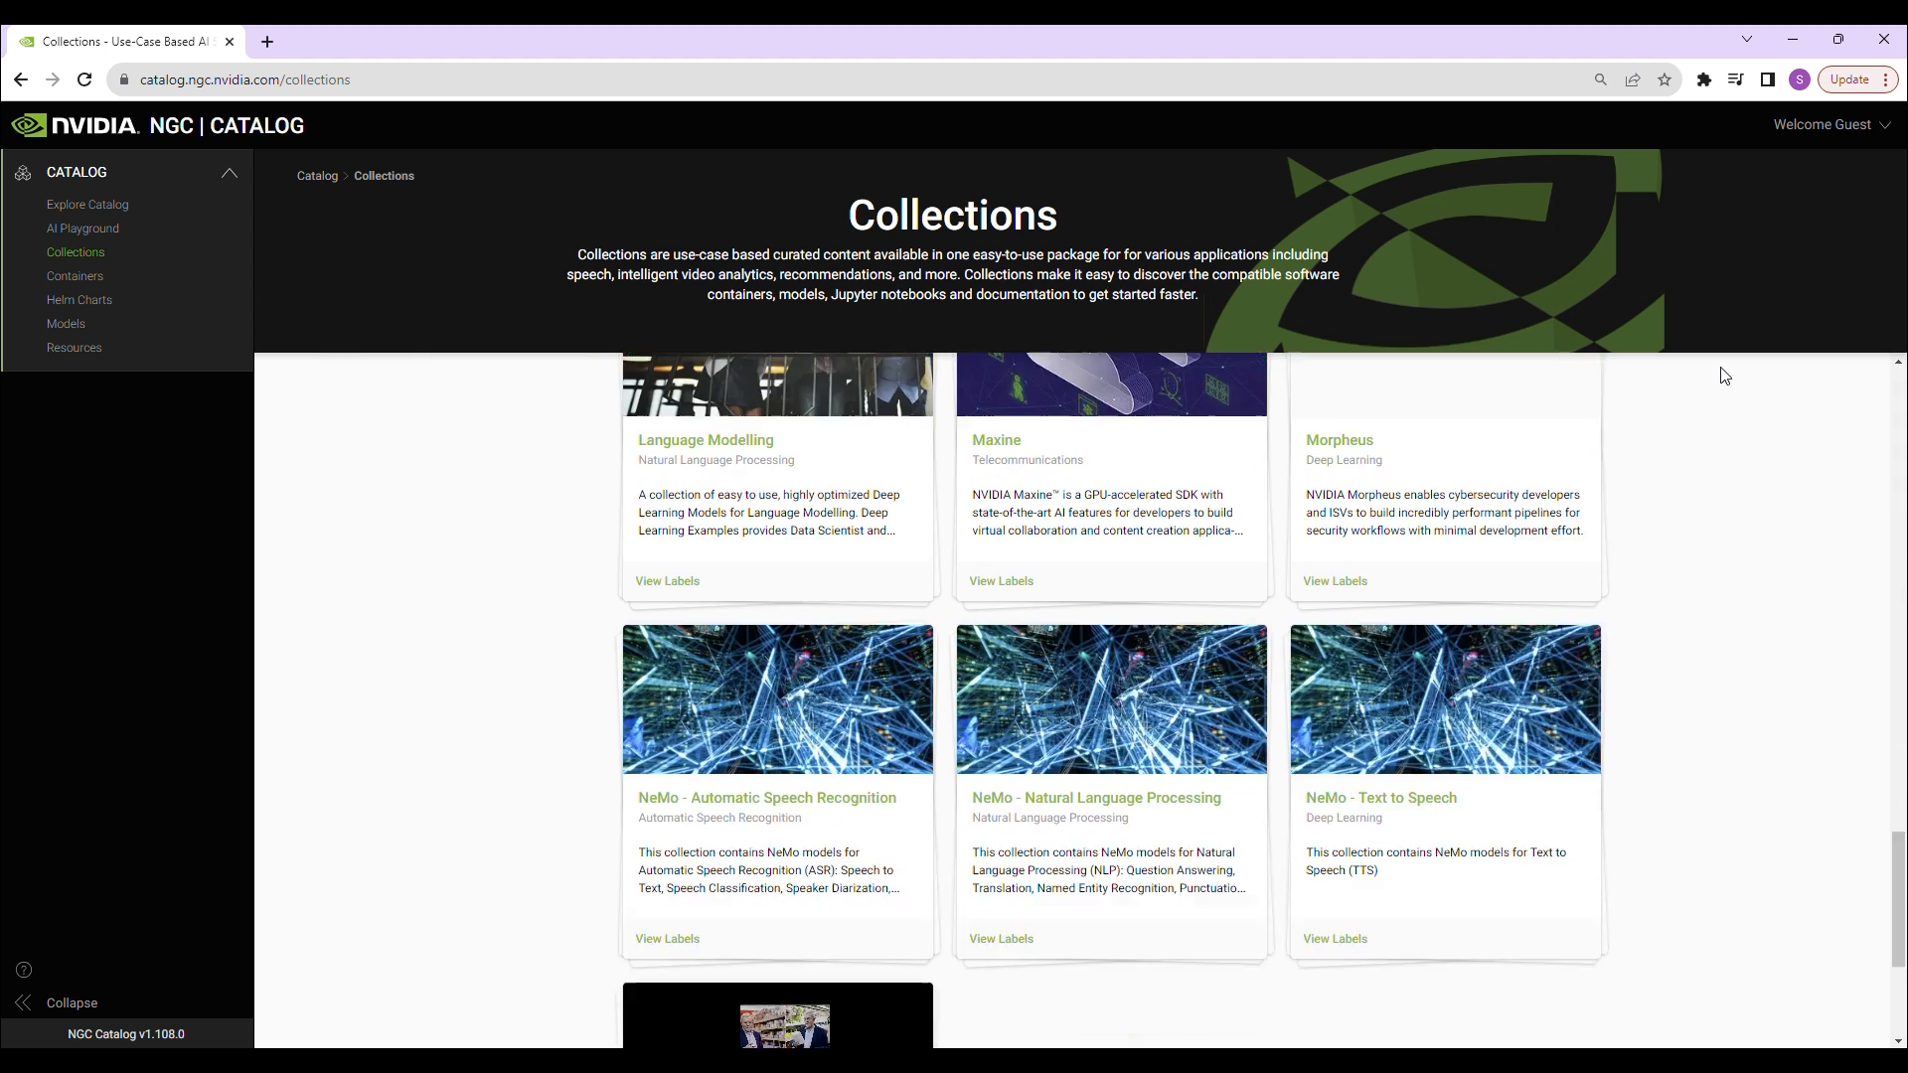